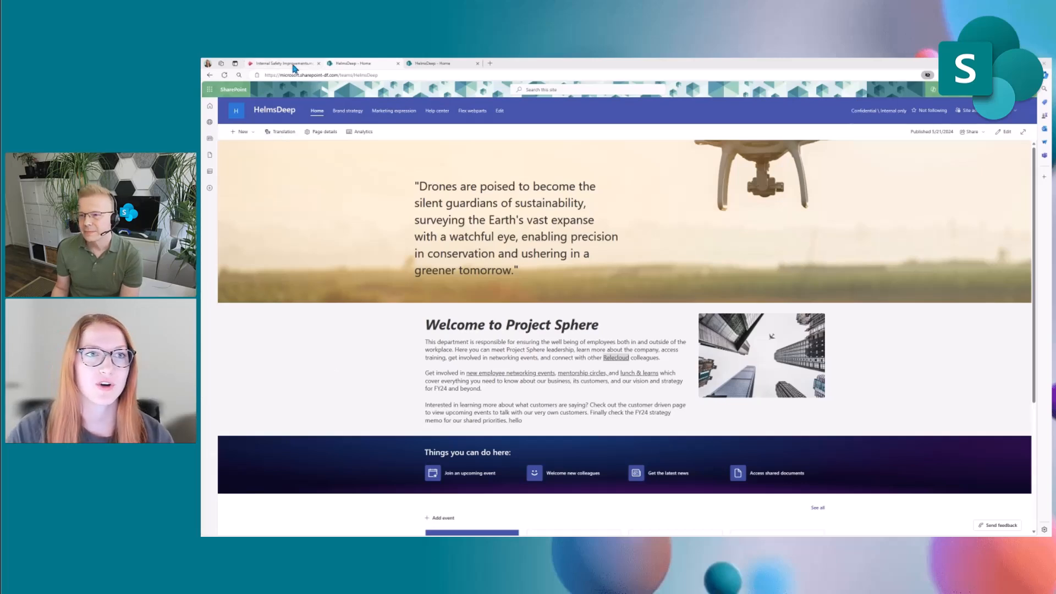
# Show the sharing options for the Internal Safety Improvements video in Stream.
pyautogui.click(283, 64)
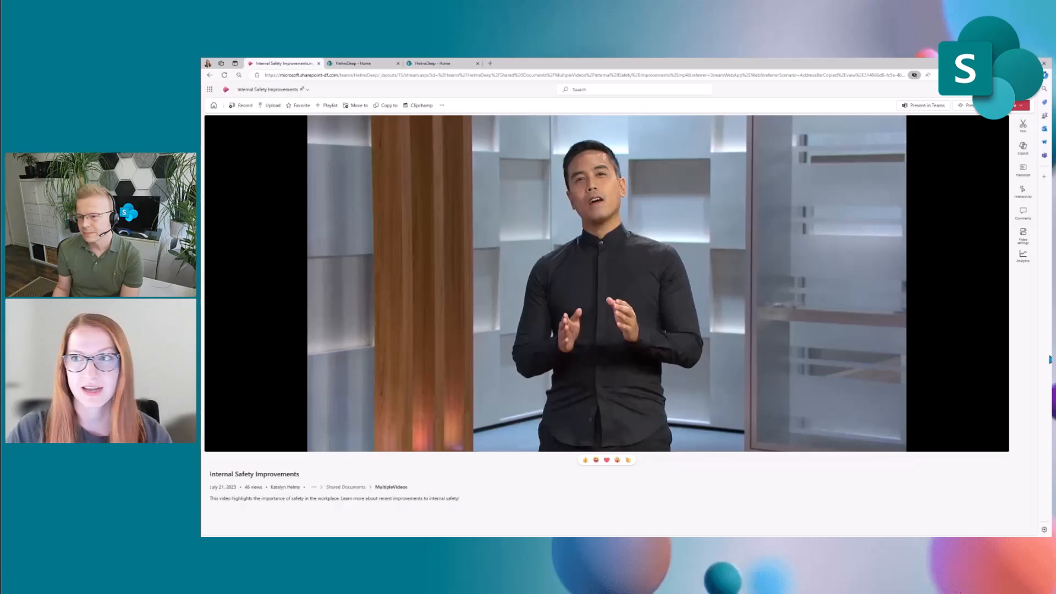
pyautogui.click(1021, 106)
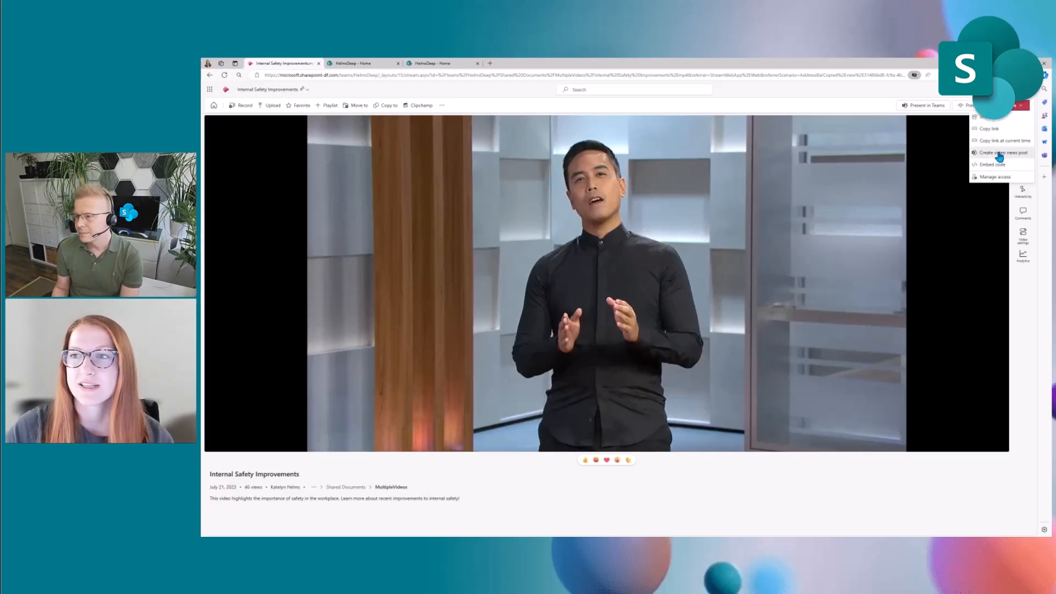
# Begin creating a video news post from the video and proceed to template selection.
pyautogui.click(1002, 152)
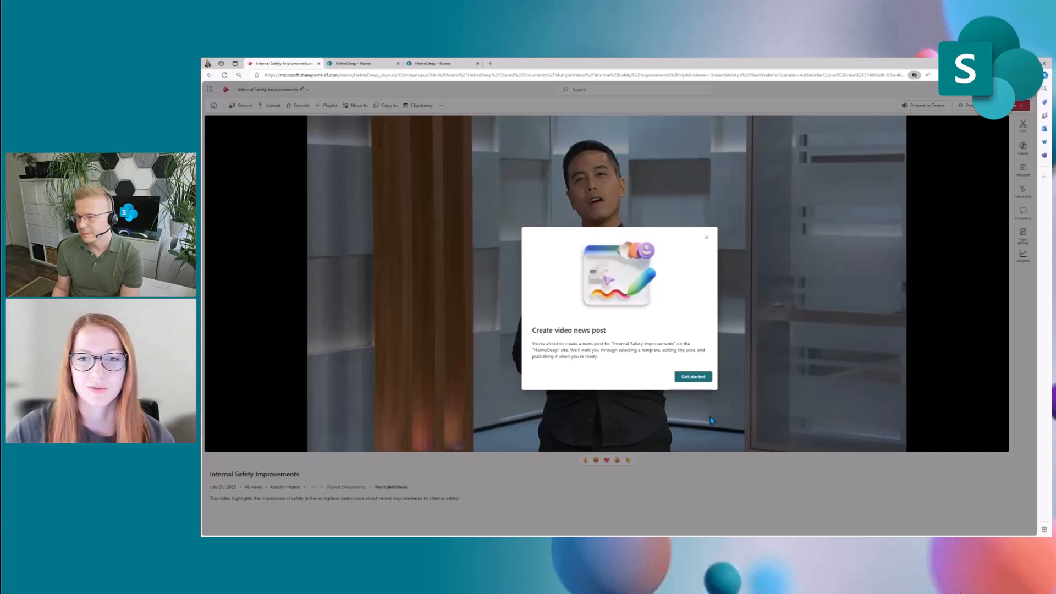
pyautogui.moveTo(707, 418)
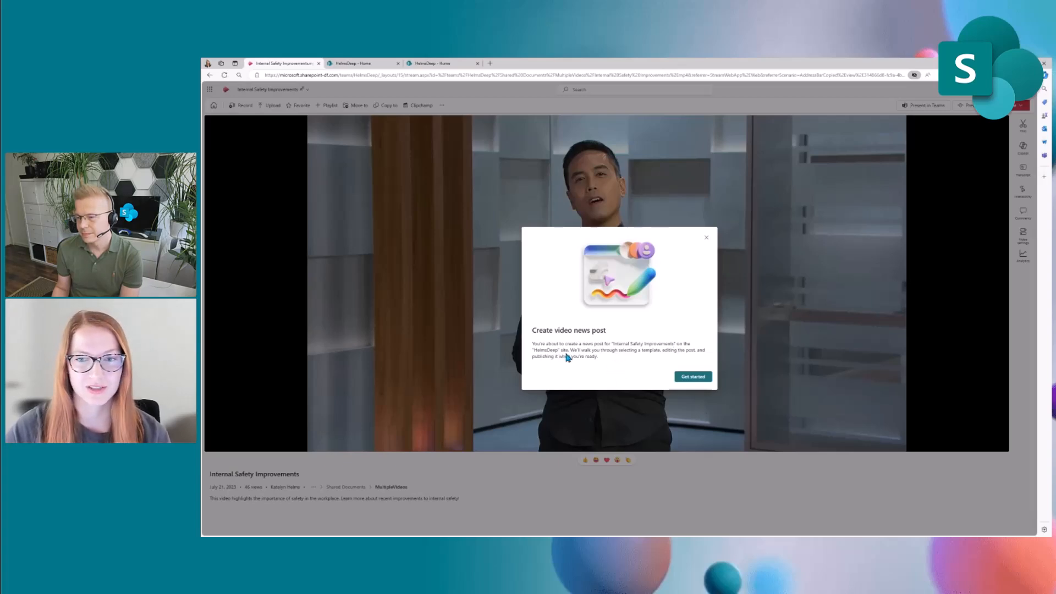
pyautogui.click(692, 376)
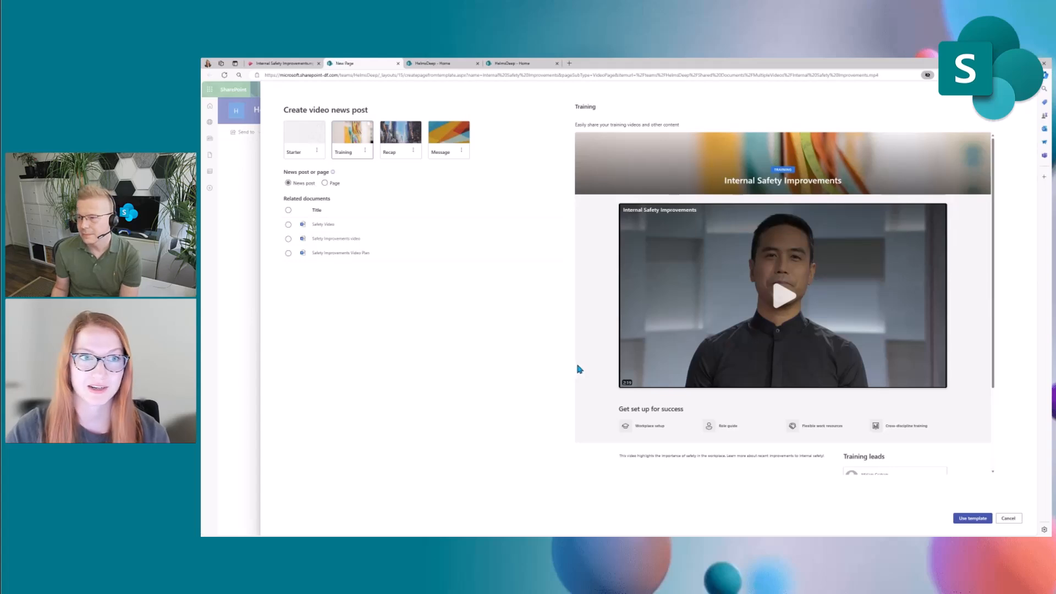
pyautogui.moveTo(535, 377)
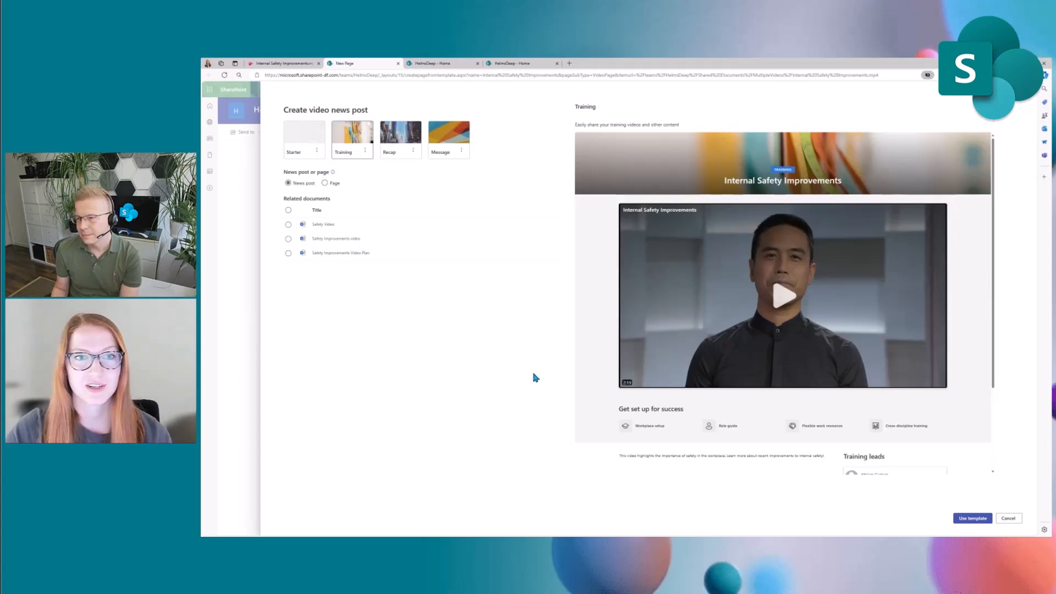
pyautogui.moveTo(505, 372)
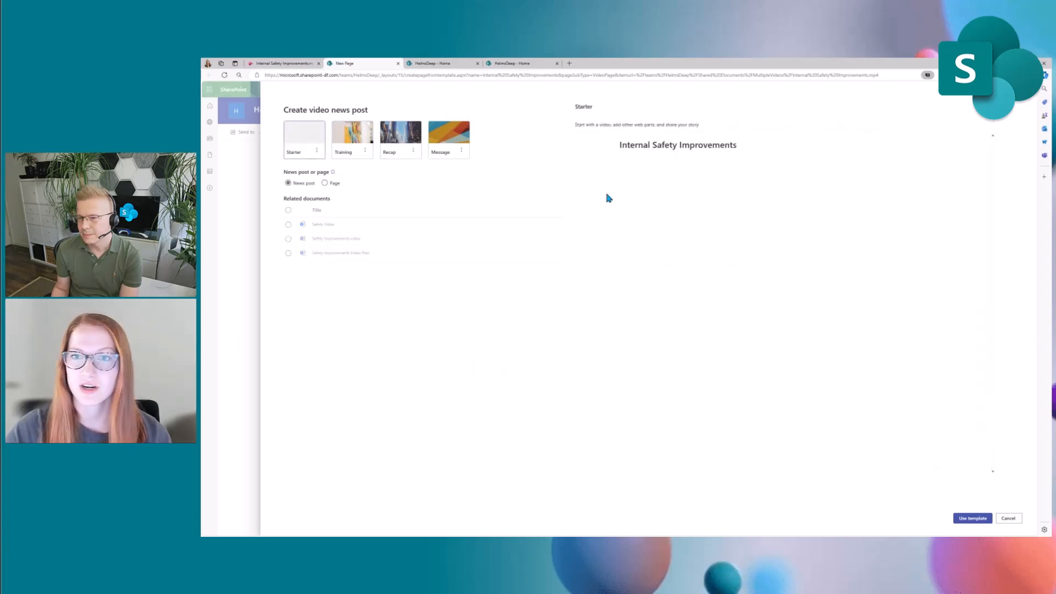
# Compare the Starter, Training and Recap layouts, then preview the post with the Message template.
pyautogui.click(352, 131)
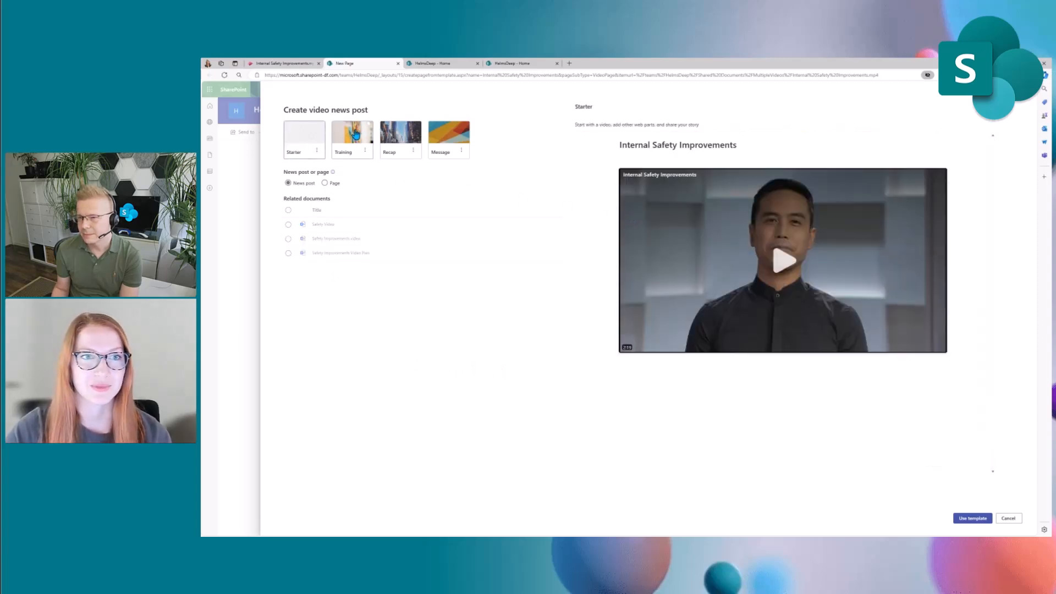
pyautogui.click(352, 131)
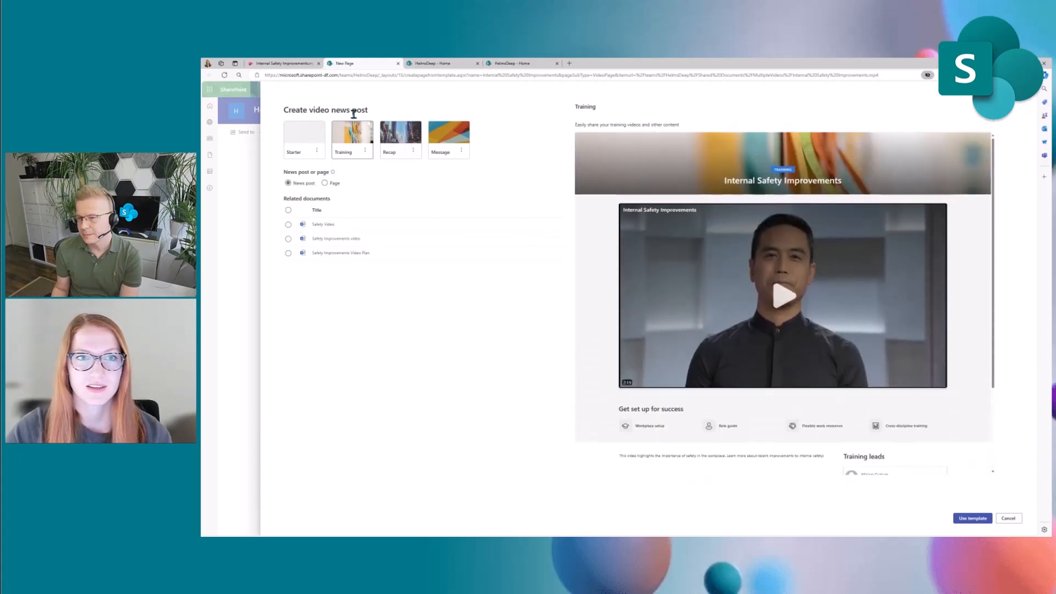
pyautogui.click(400, 131)
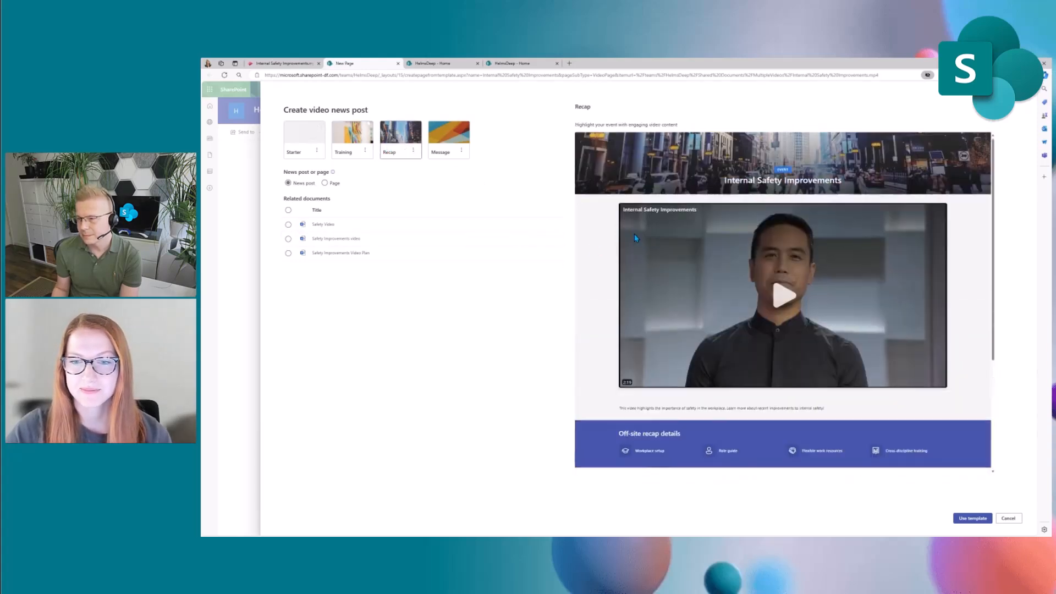
pyautogui.scroll(-3)
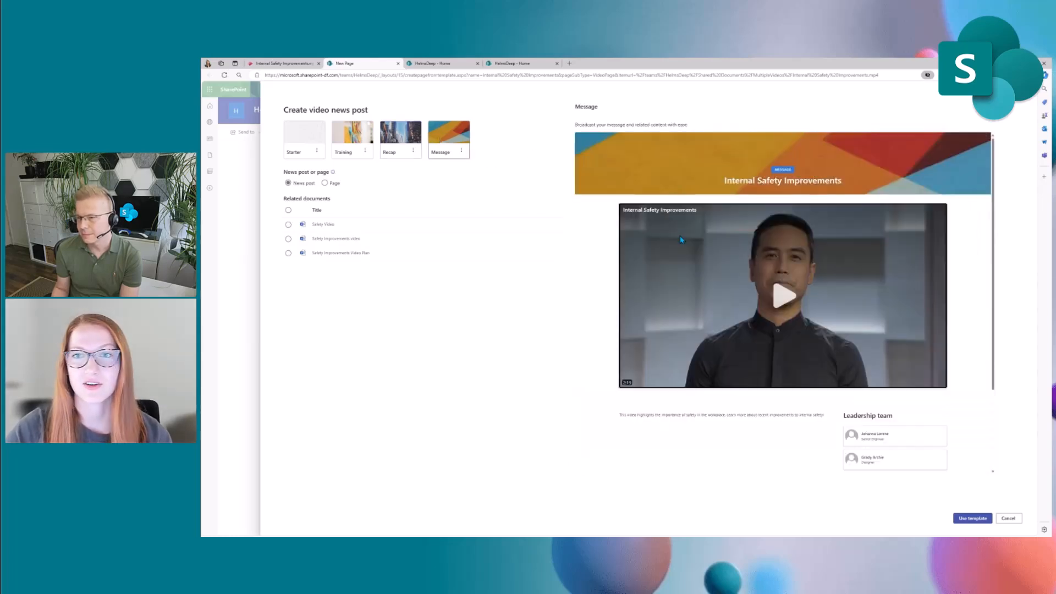
pyautogui.scroll(-3)
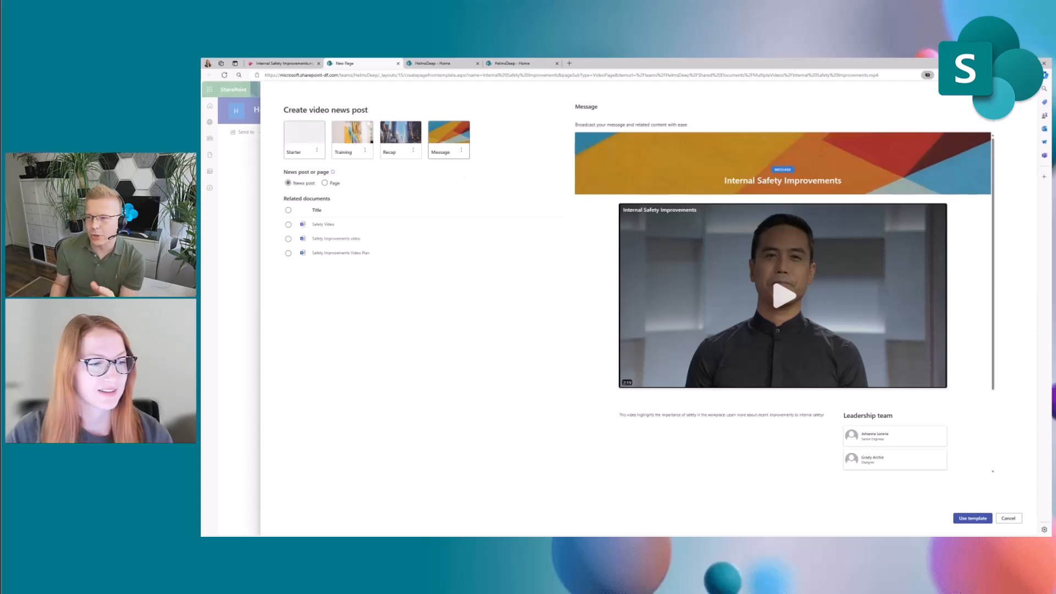
pyautogui.moveTo(744, 310)
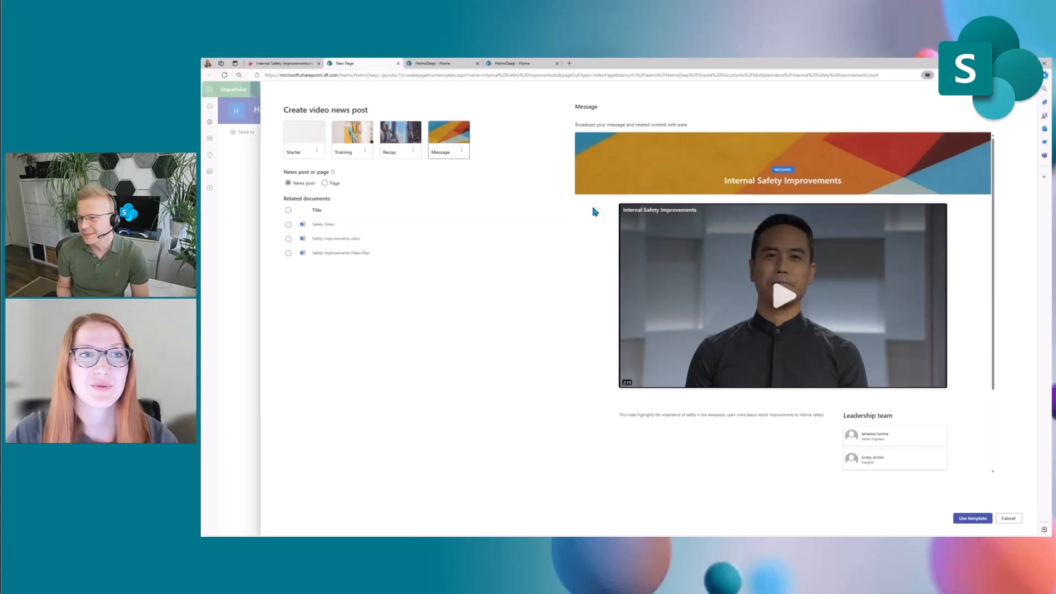
pyautogui.moveTo(475, 154)
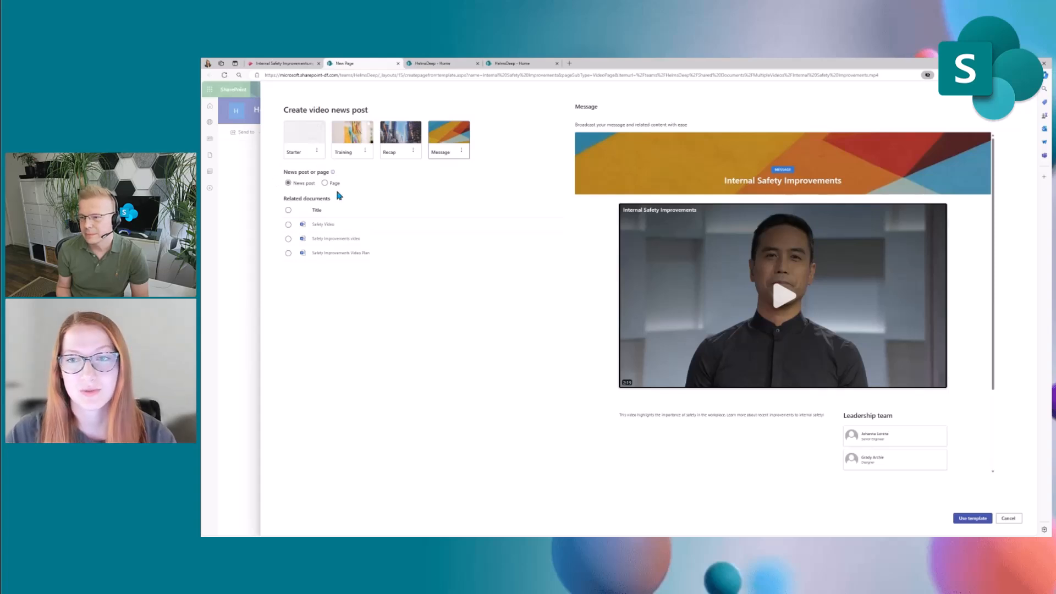
pyautogui.moveTo(421, 192)
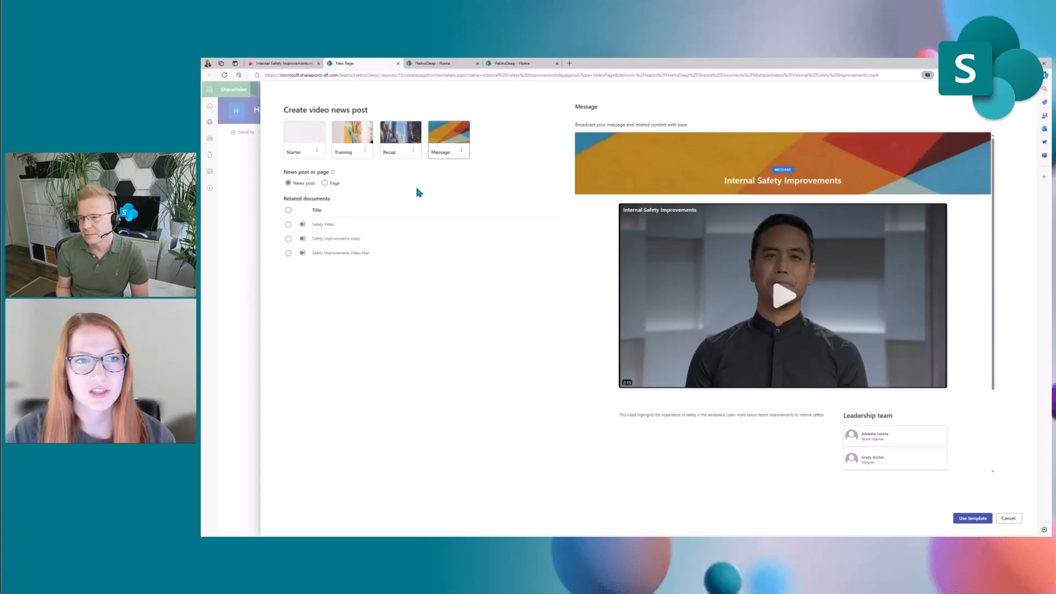
pyautogui.moveTo(348, 190)
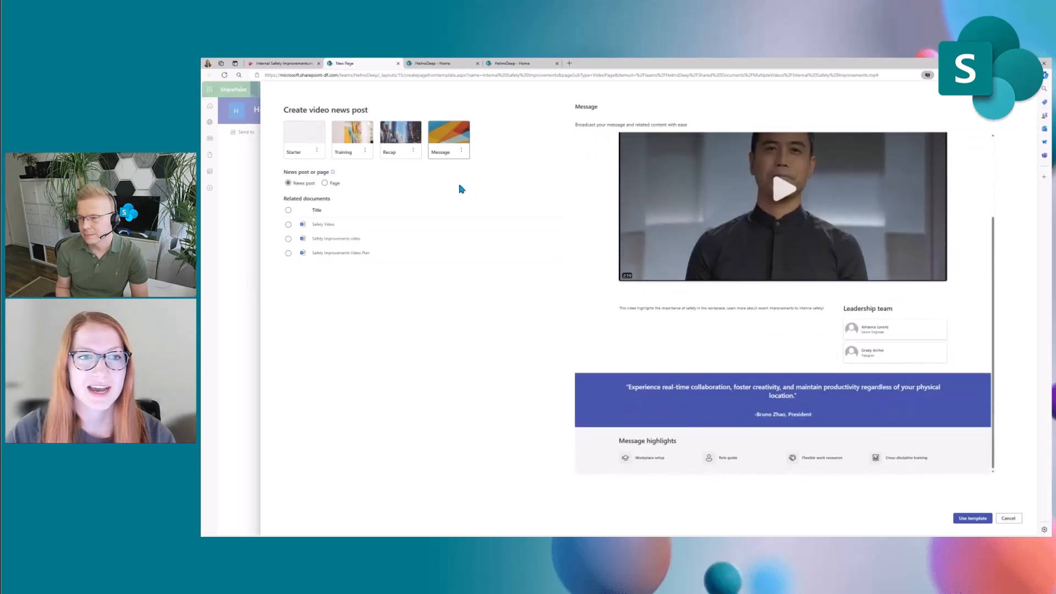
pyautogui.moveTo(509, 288)
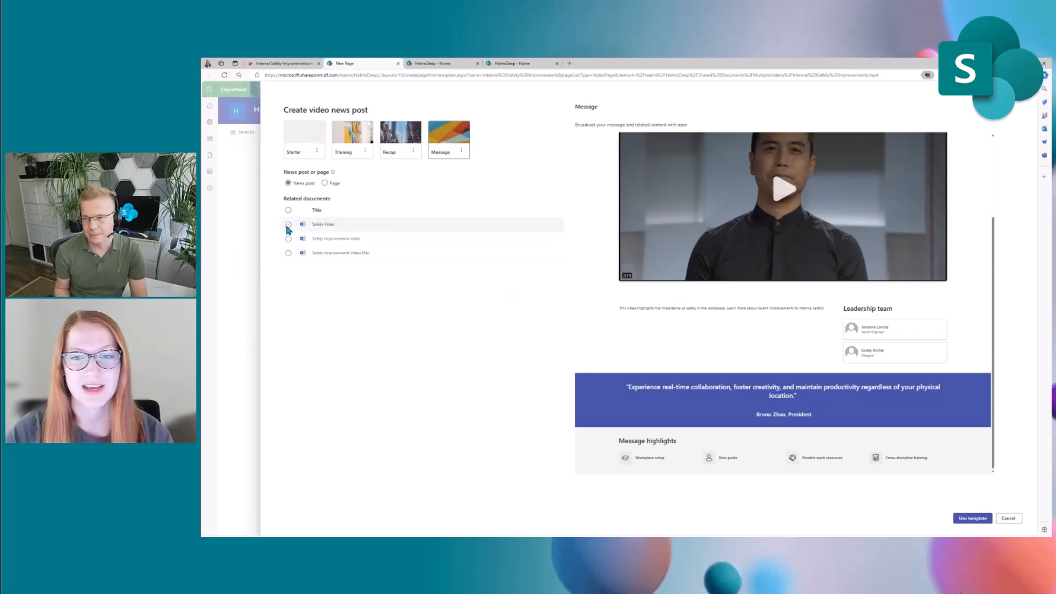
# Include Safety Video and Safety Improvements video as related documents and apply the Message template.
pyautogui.click(288, 224)
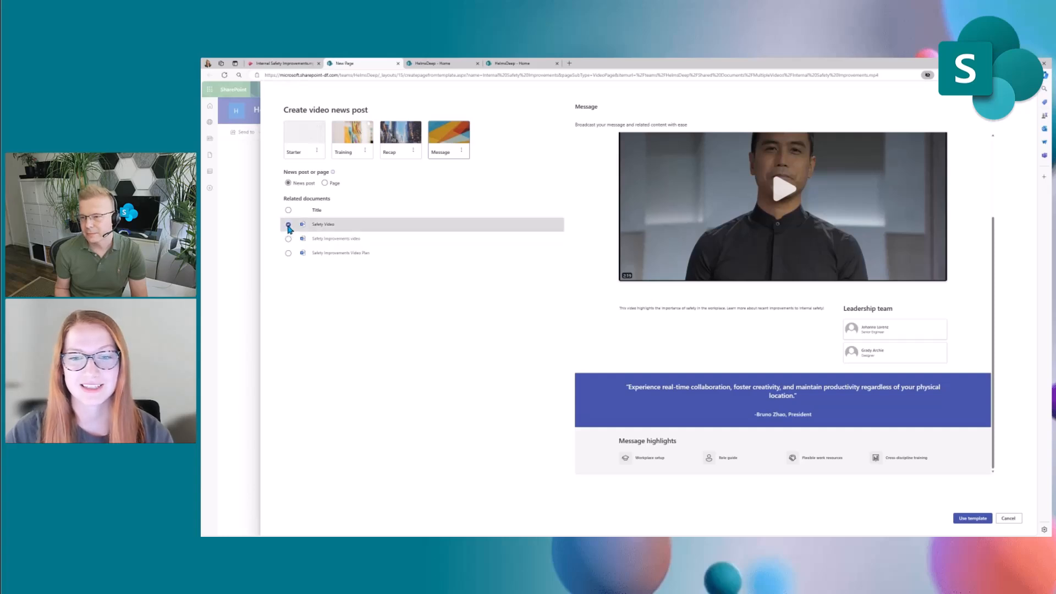
pyautogui.click(288, 224)
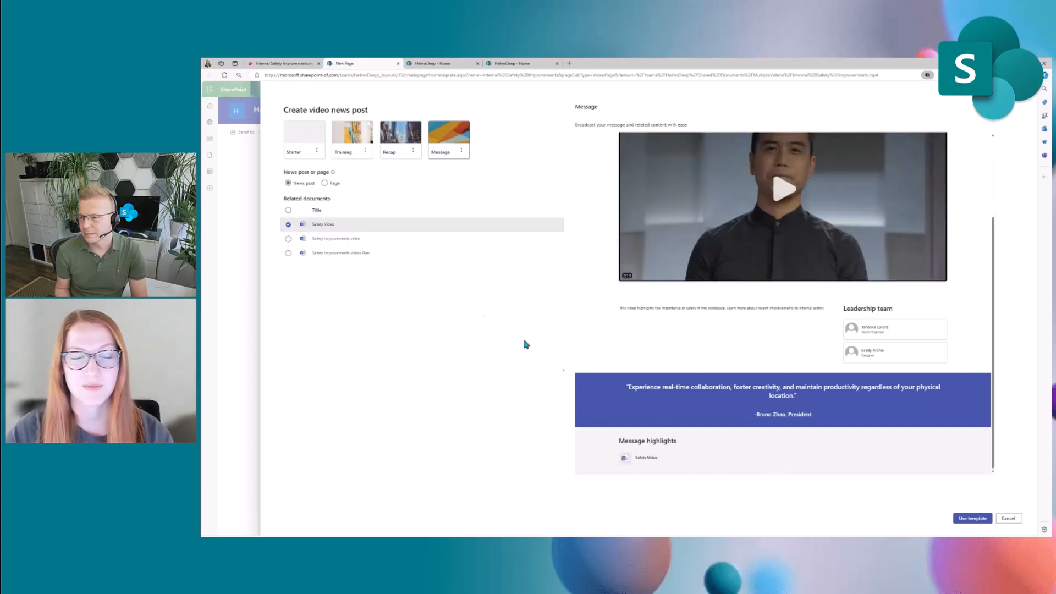
pyautogui.click(288, 238)
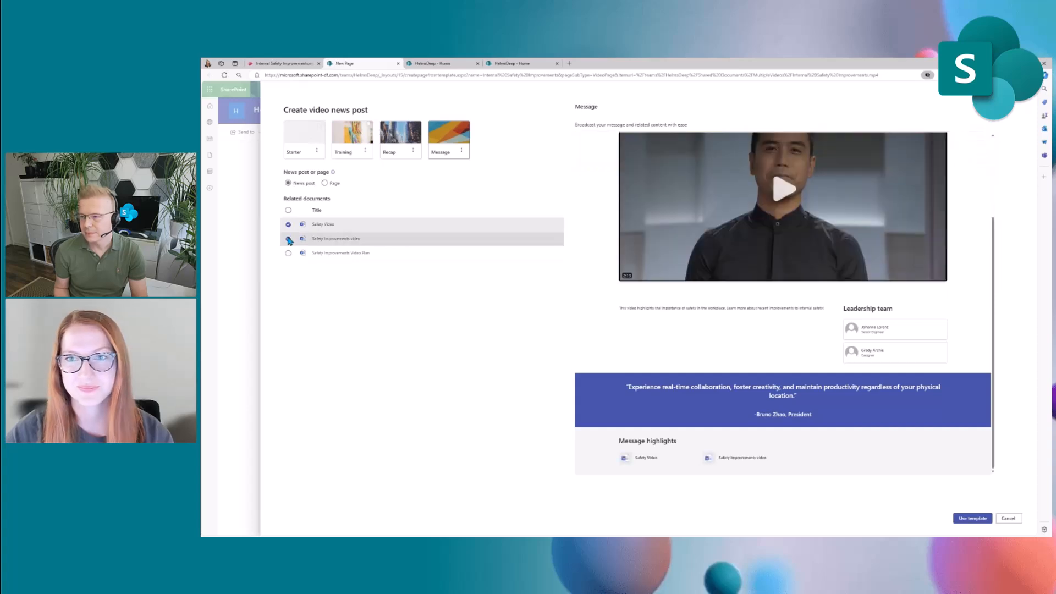
pyautogui.click(288, 238)
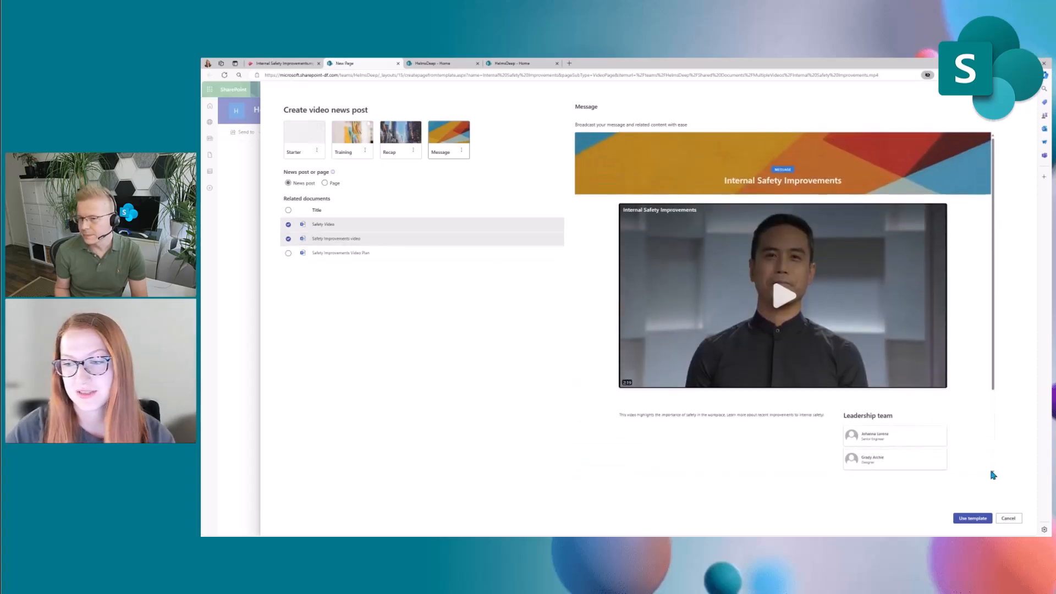
pyautogui.click(971, 518)
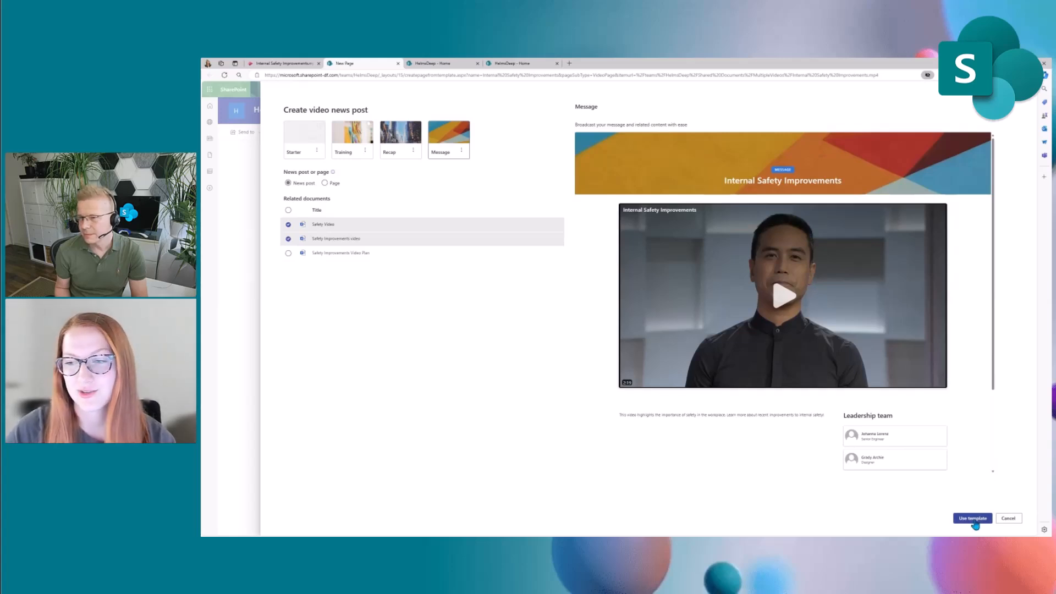
pyautogui.click(971, 518)
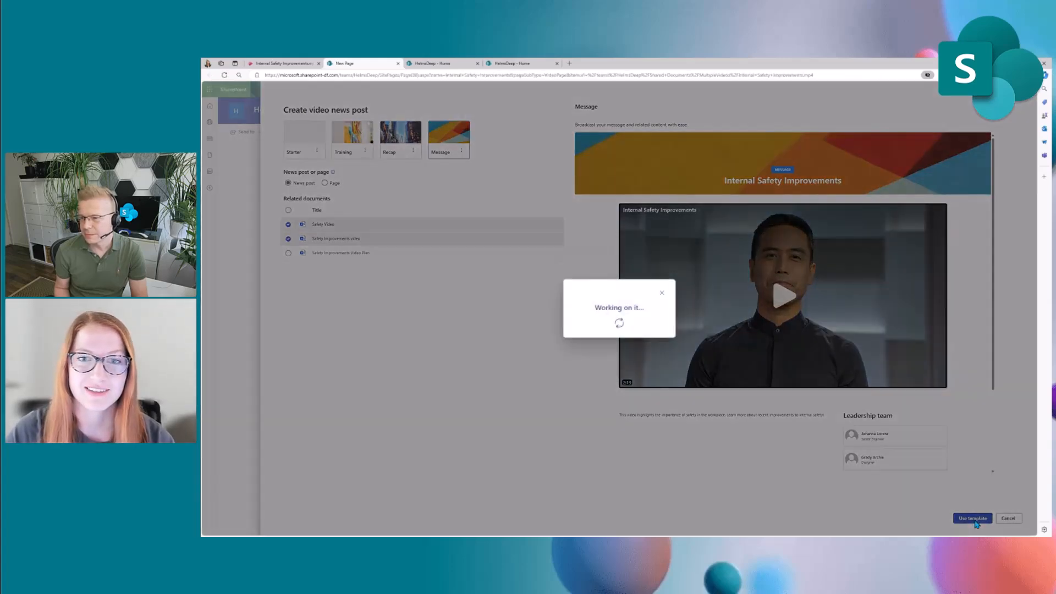
# Review the generated Message post with its video, description and leadership team in edit mode.
pyautogui.click(971, 518)
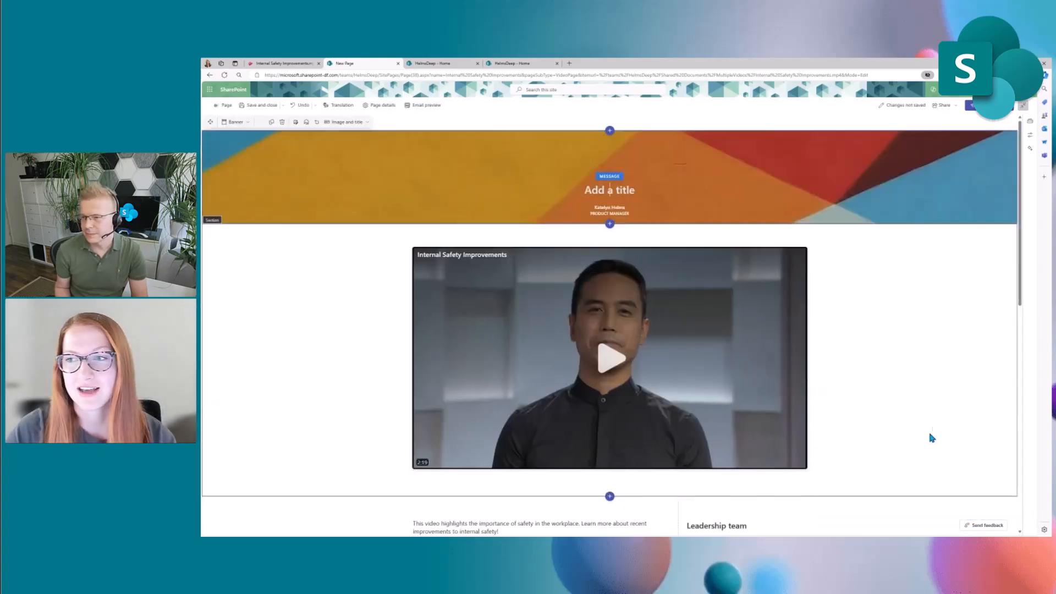
pyautogui.scroll(-3)
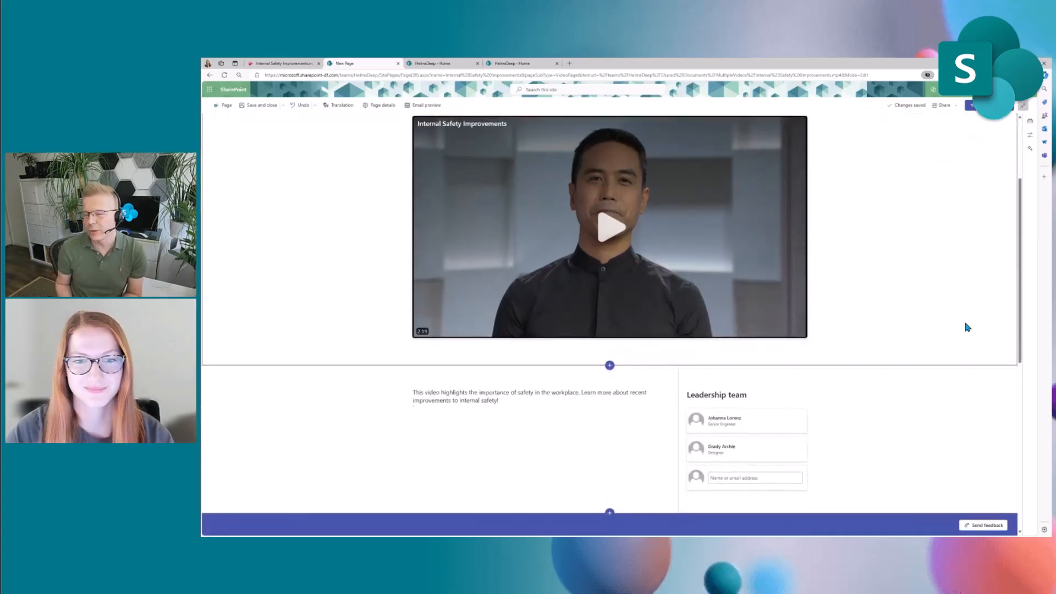
pyautogui.scroll(-3)
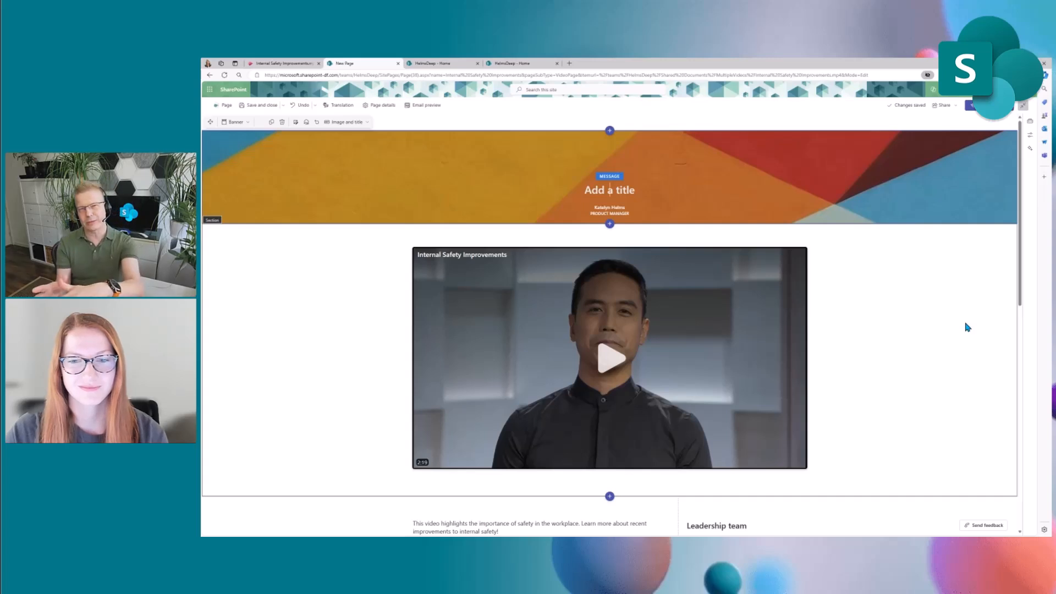
pyautogui.moveTo(957, 330)
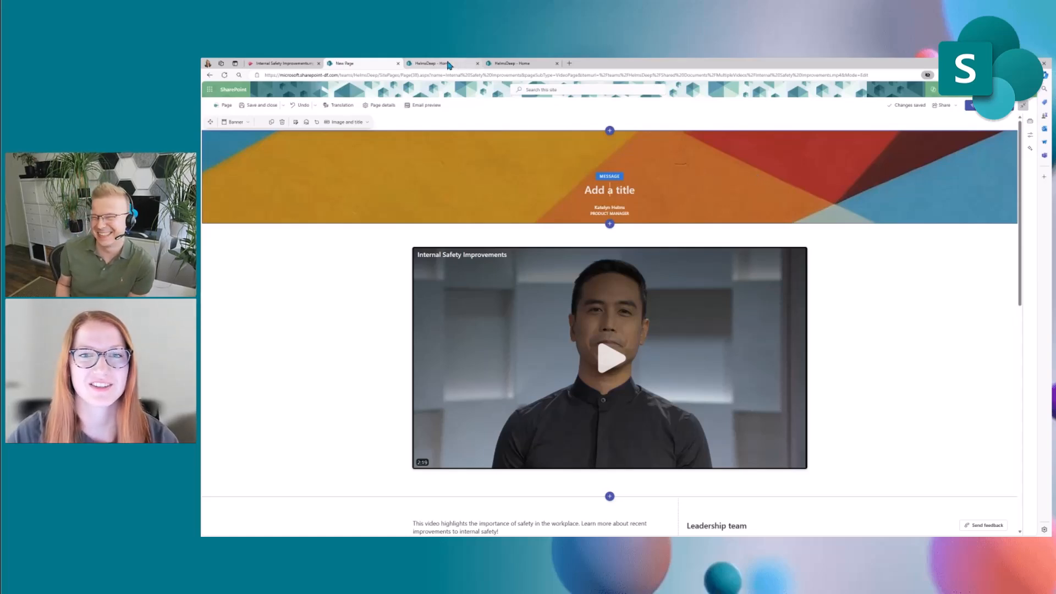
pyautogui.moveTo(447, 63)
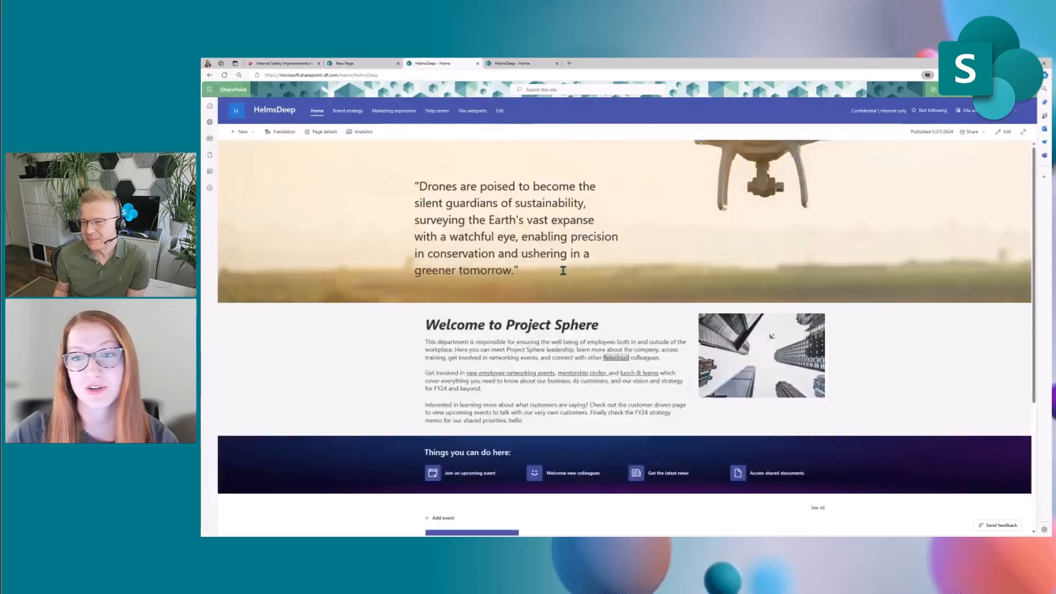
pyautogui.moveTo(450, 237)
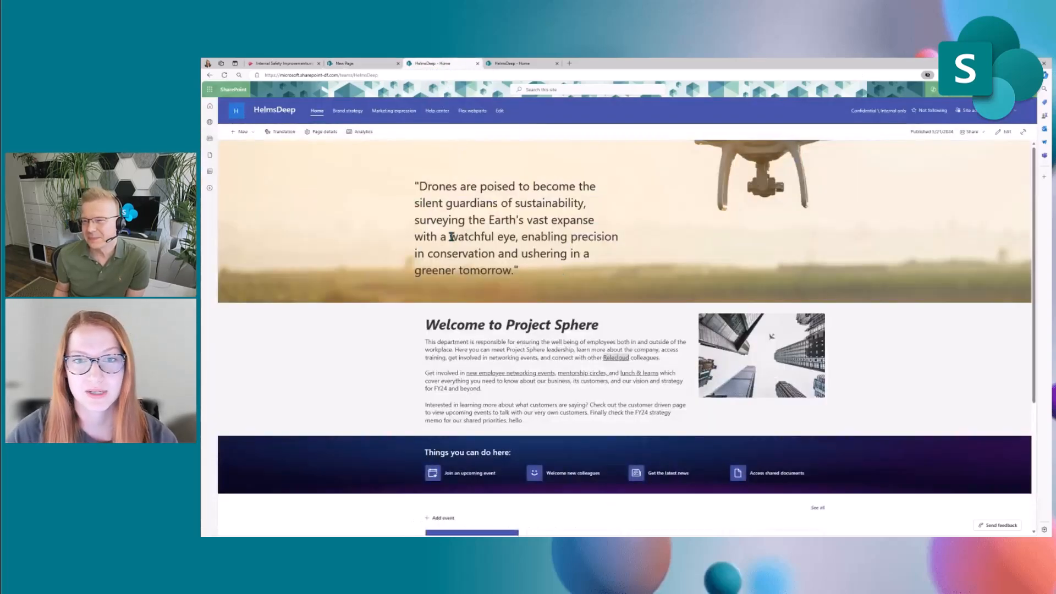
# Create a new HelmsDeep site page from the Message page template.
pyautogui.click(241, 131)
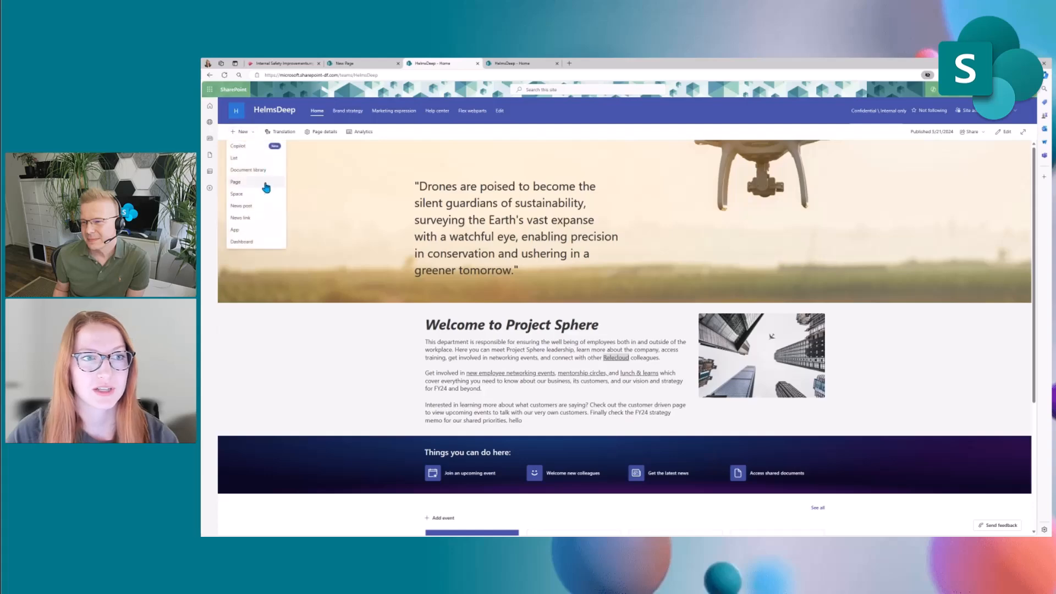
pyautogui.click(235, 181)
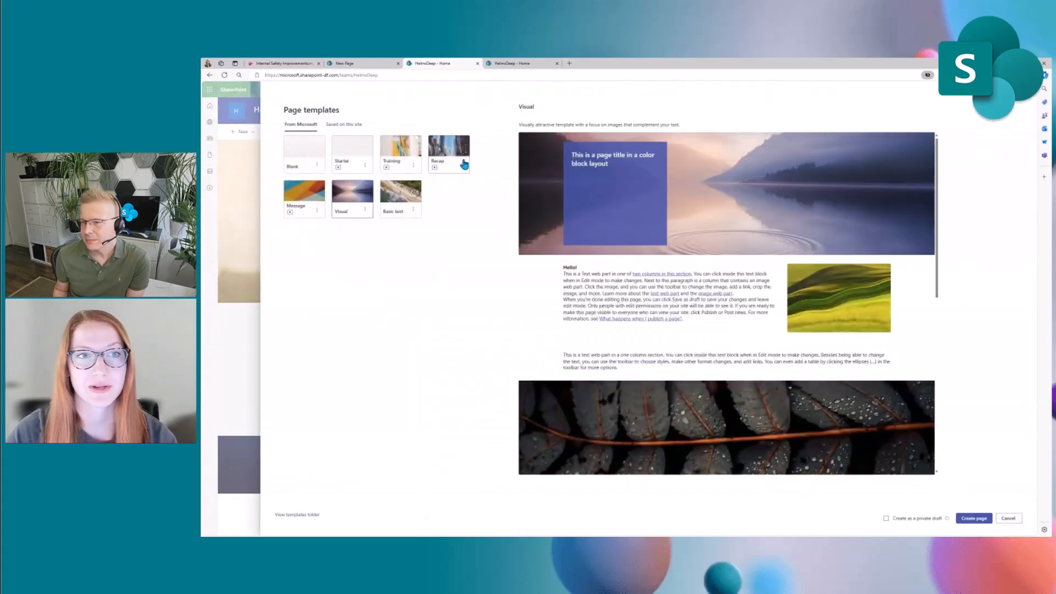
pyautogui.click(352, 150)
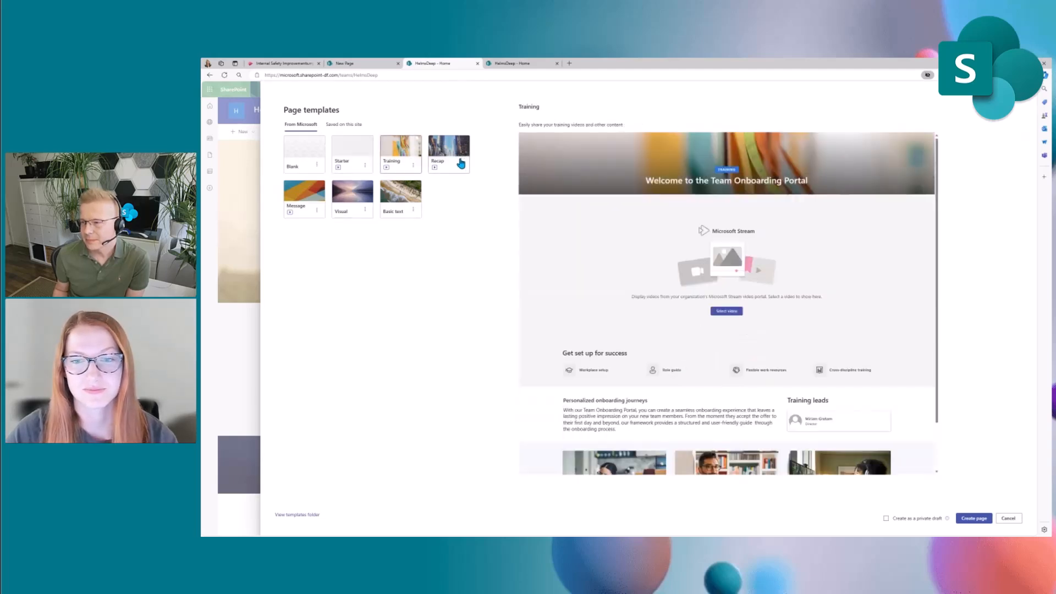
pyautogui.click(303, 189)
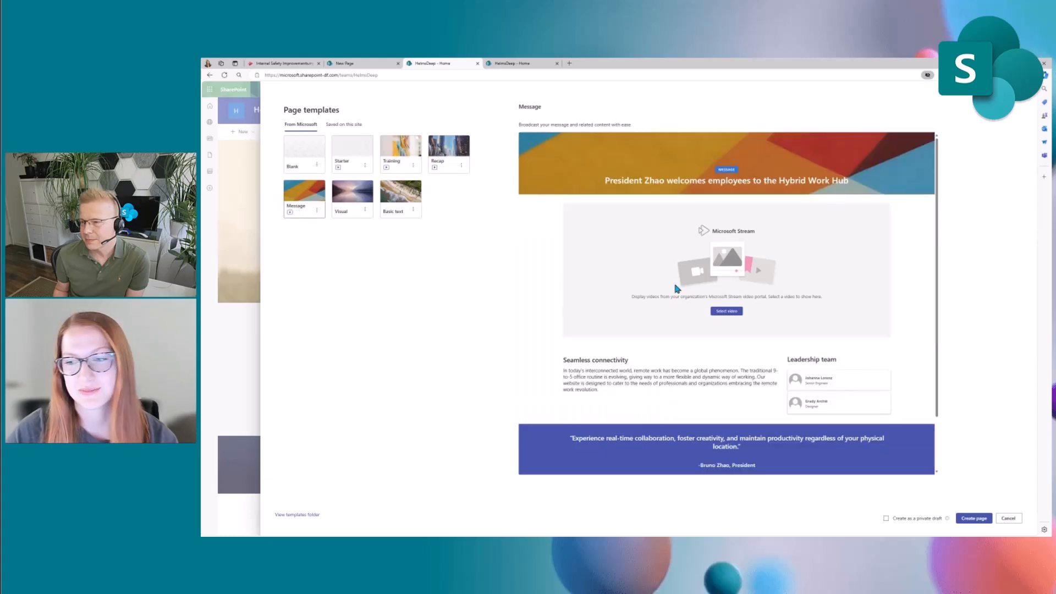
pyautogui.click(973, 518)
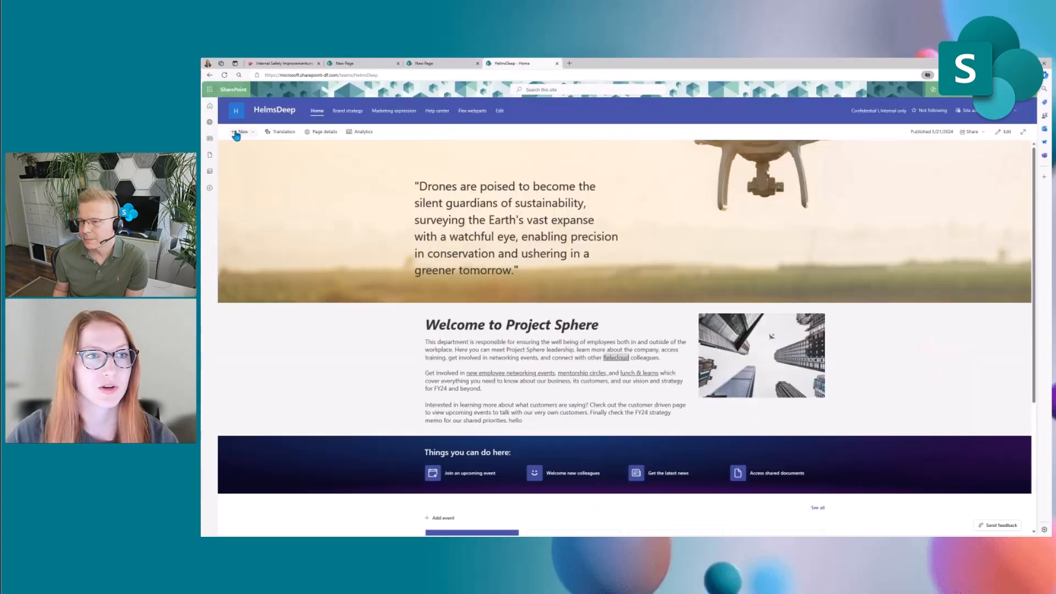
# Create a HelmsDeep news post from the Recap template and return to the video news post.
pyautogui.click(240, 131)
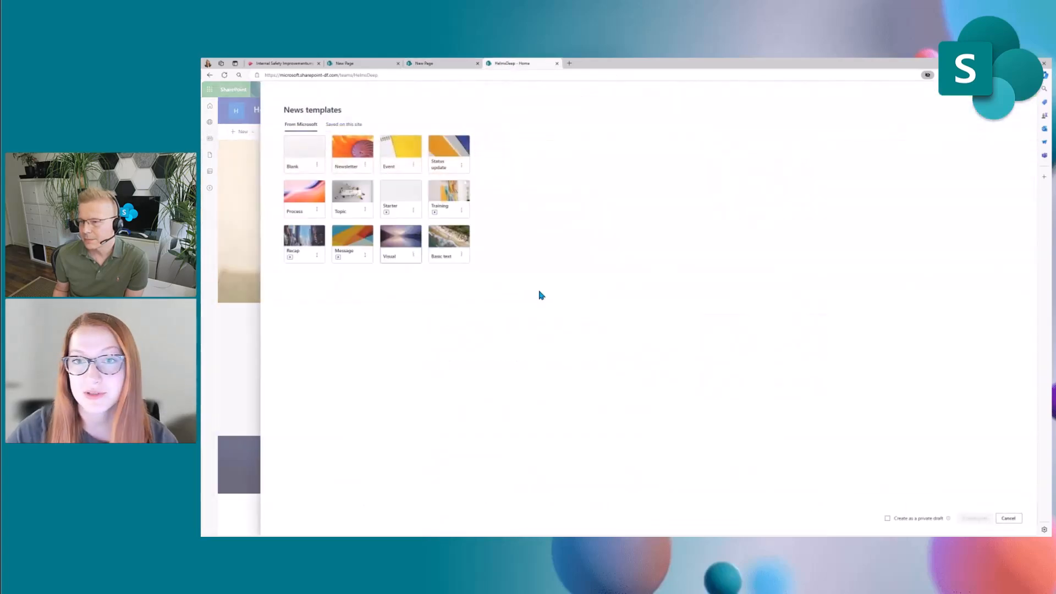
pyautogui.click(401, 241)
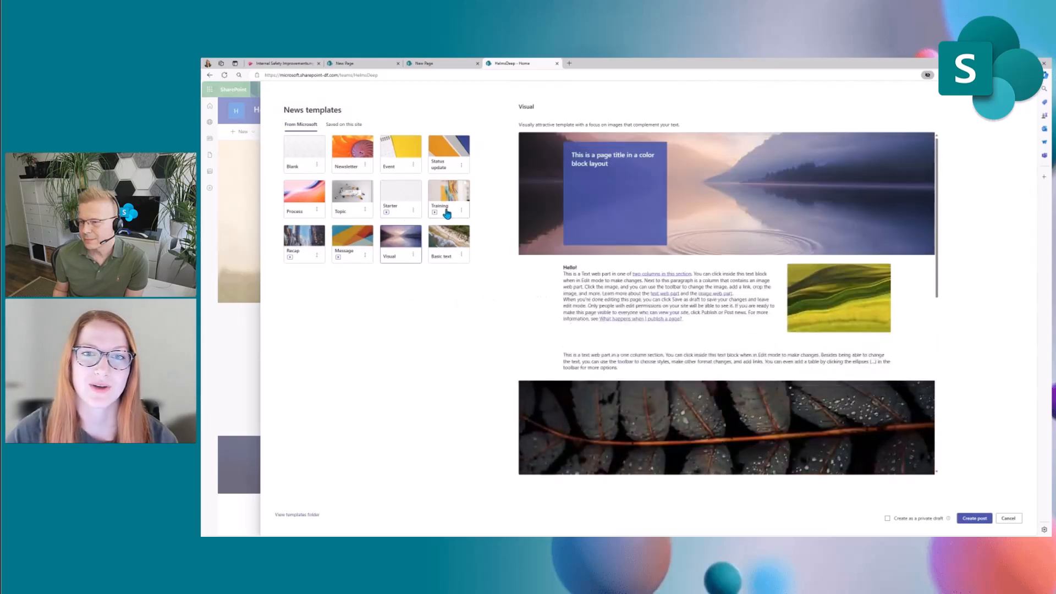
pyautogui.click(304, 242)
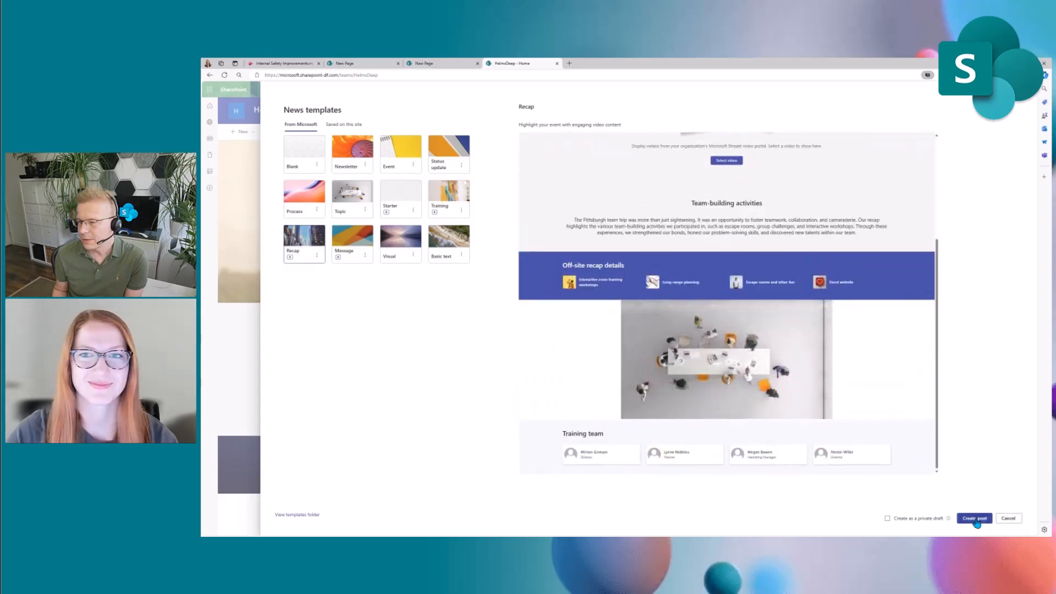
pyautogui.click(972, 518)
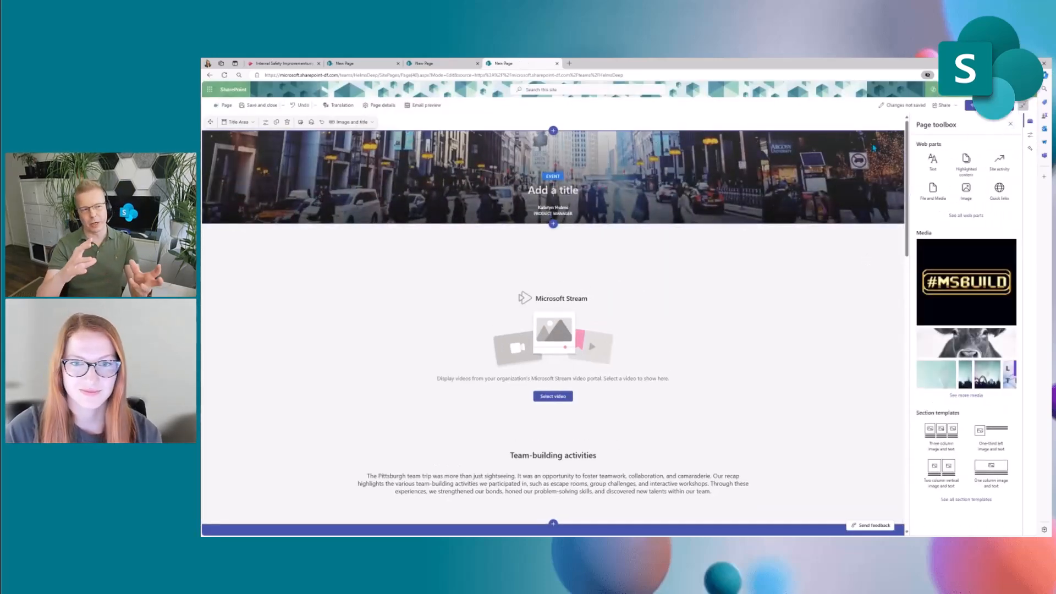
pyautogui.scroll(-3)
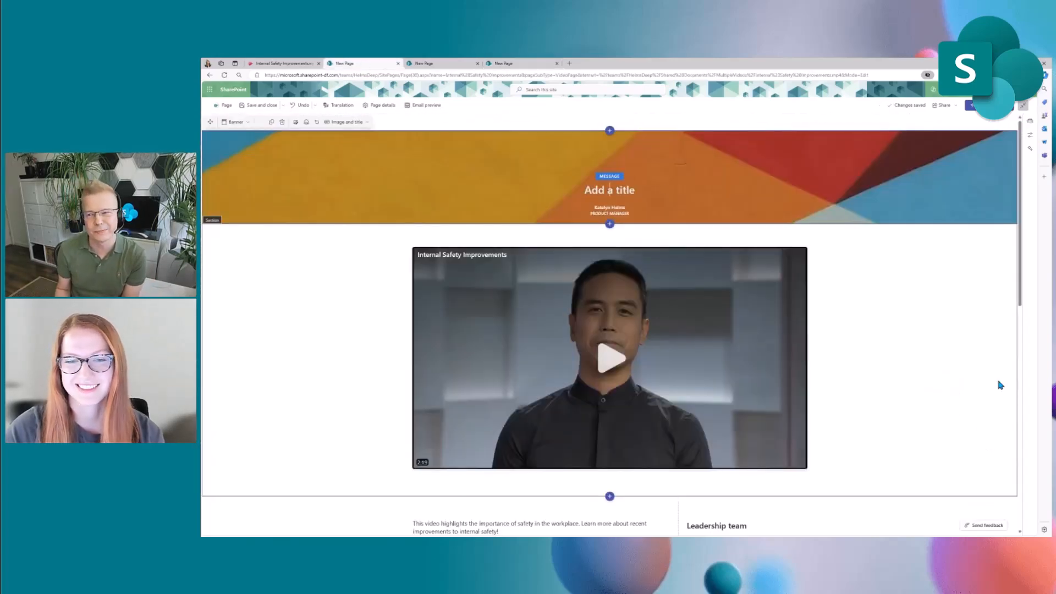
pyautogui.scroll(-3)
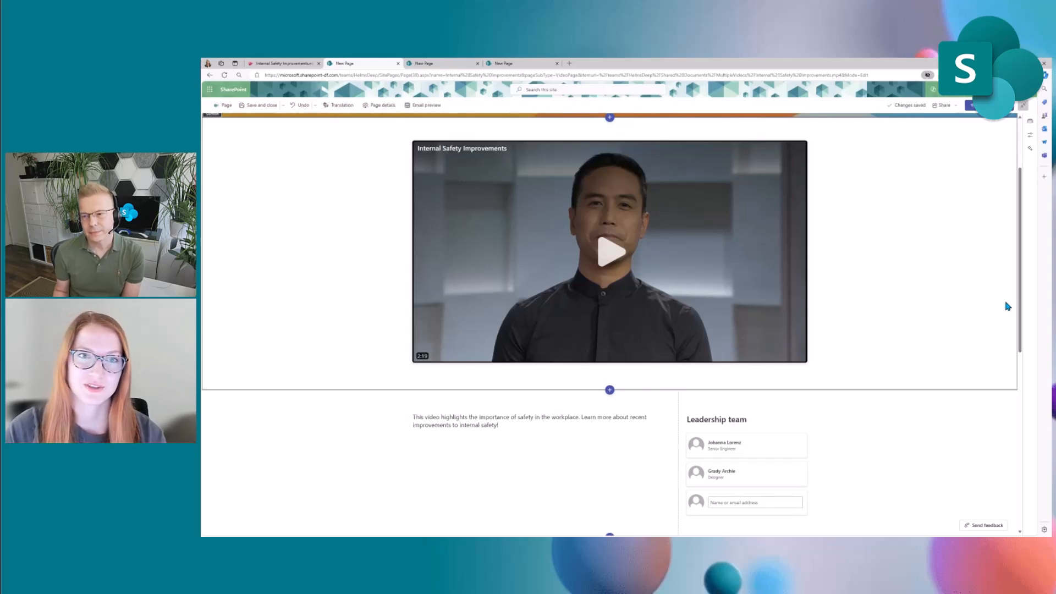
pyautogui.moveTo(947, 306)
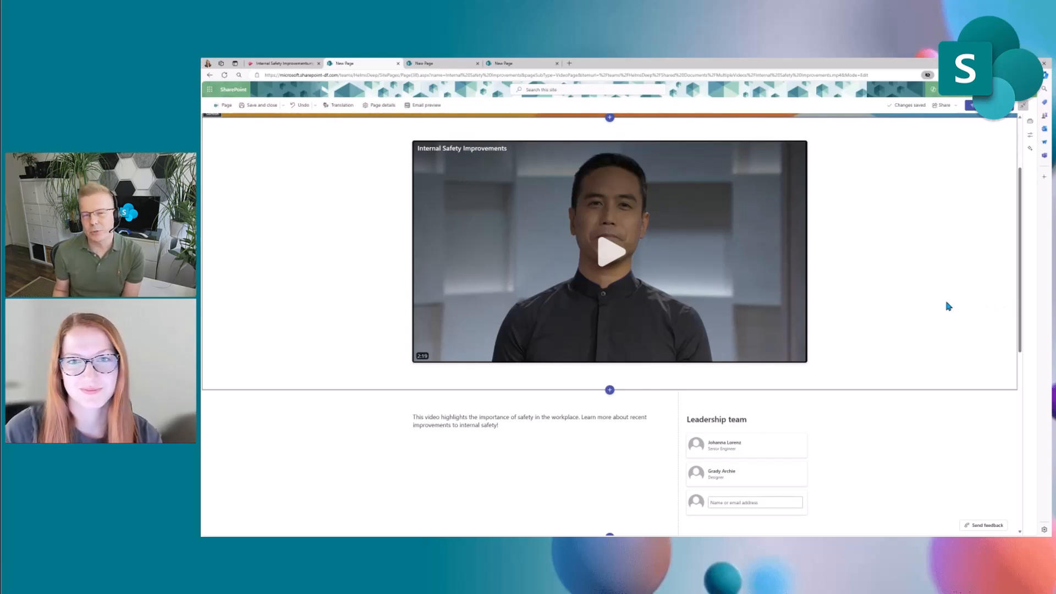